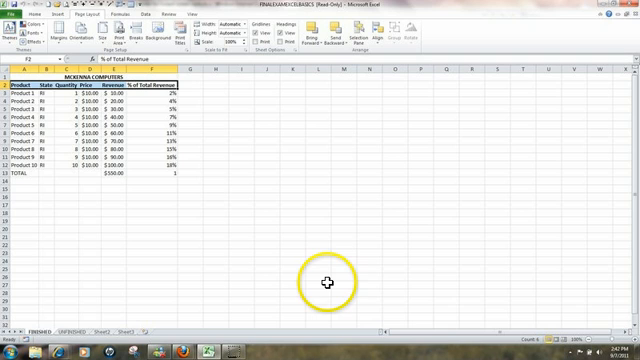
mouse_move(328, 280)
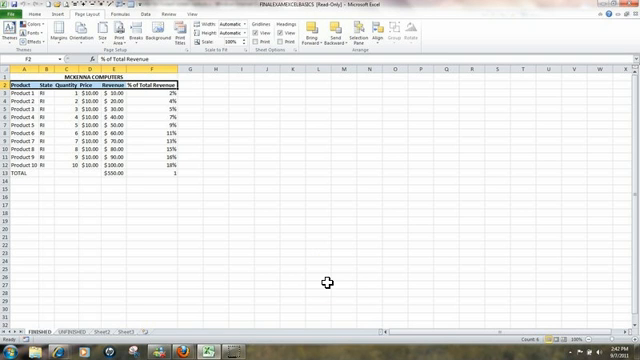
mouse_move(78, 320)
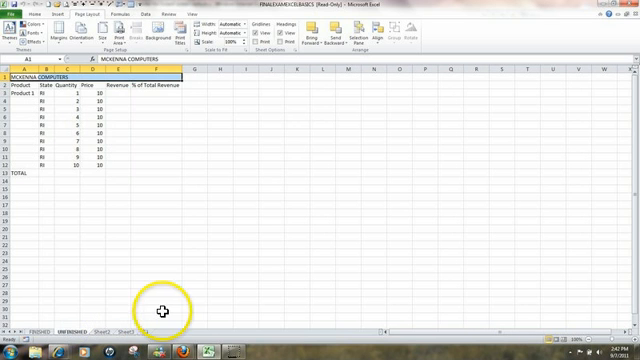
mouse_move(28, 136)
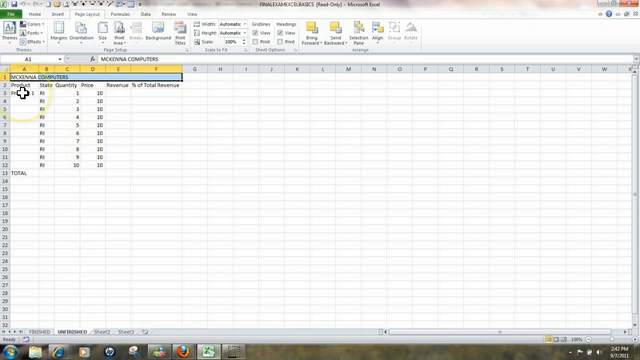
Fill the Product column down from Product 1 with a numbered series of product names.
click(30, 94)
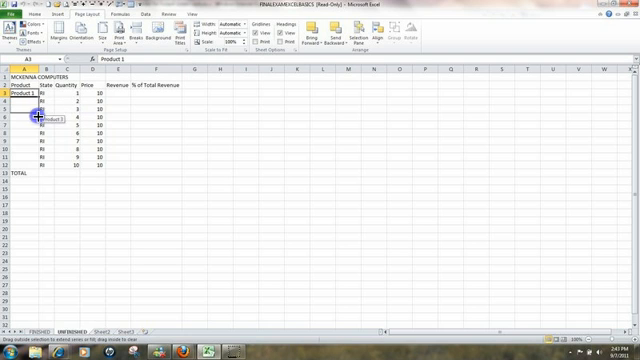
drag(28, 118, 28, 164)
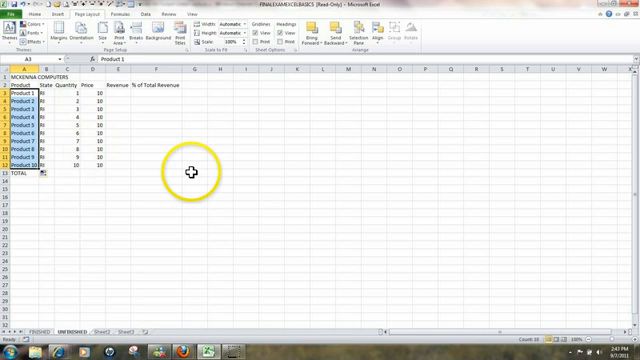
mouse_move(196, 112)
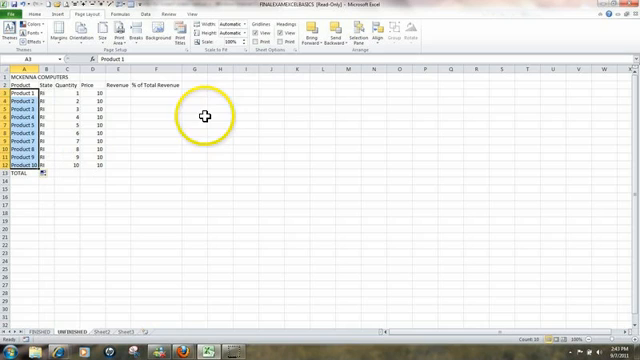
mouse_move(22, 72)
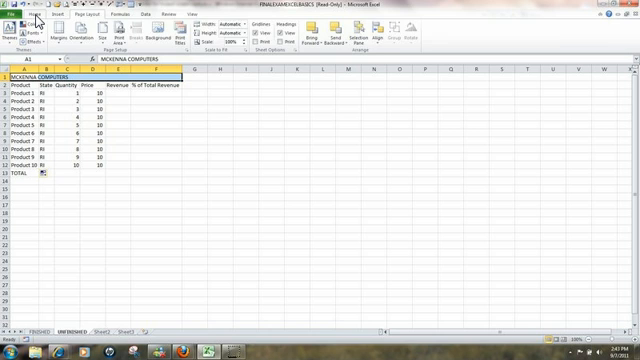
Merge and center the company title across the sales table's columns.
click(18, 14)
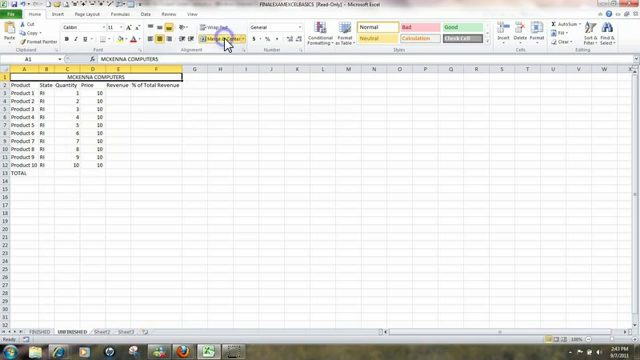
mouse_move(246, 160)
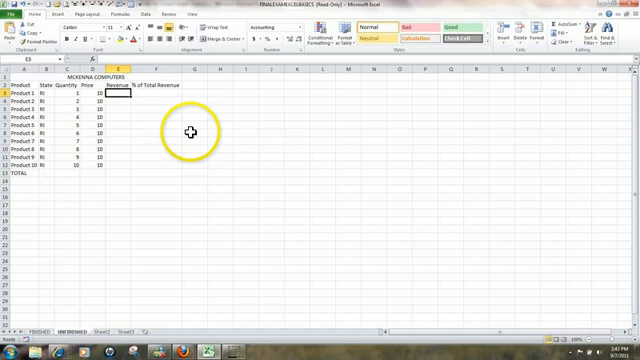
mouse_move(188, 132)
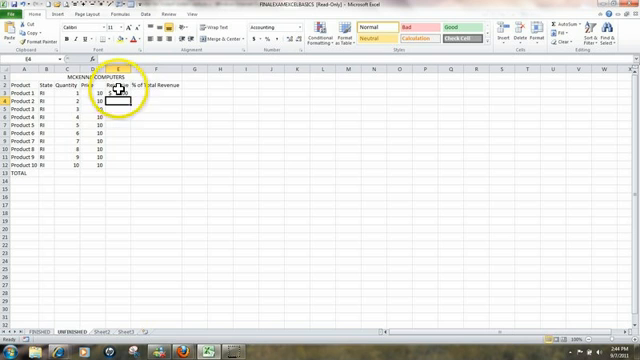
Compute Revenue as Quantity times Price and fill it down for every product row.
click(118, 98)
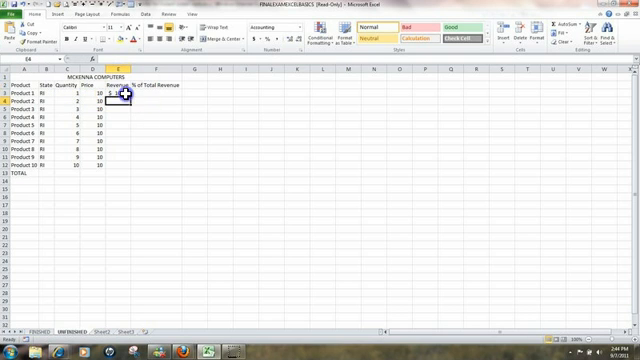
click(120, 96)
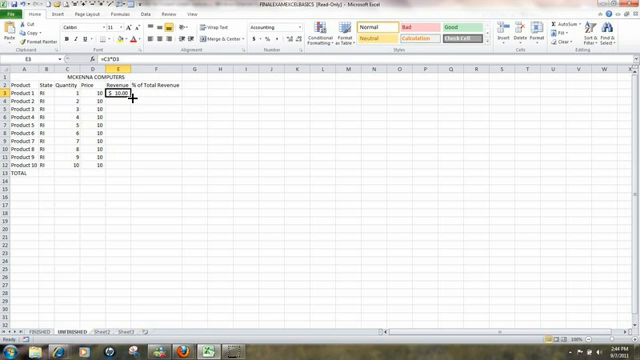
drag(110, 96, 116, 164)
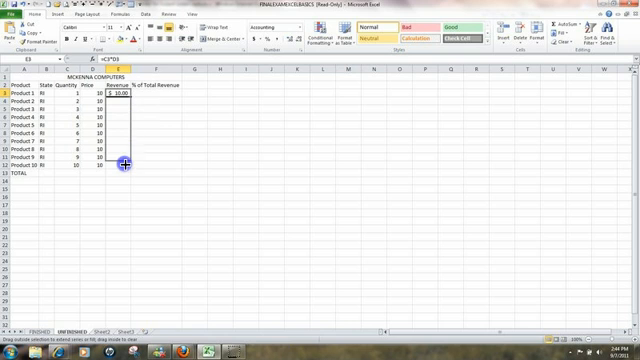
drag(120, 96, 120, 176)
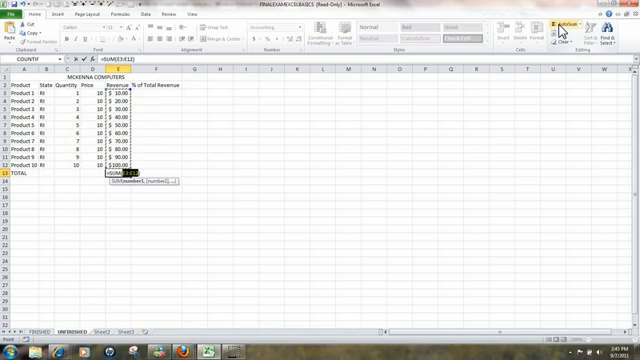
Confirm the AutoSum total of product revenues in the TOTAL row.
key(Return)
text(=E3/)
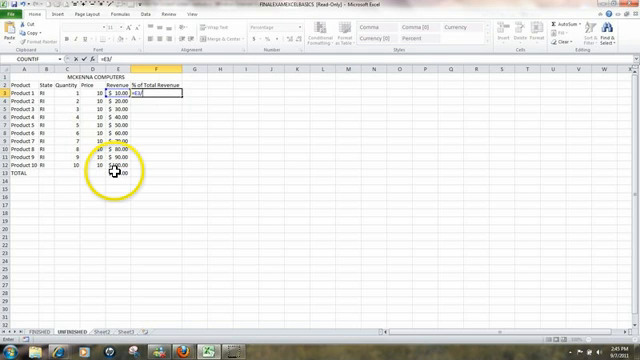
Reference the revenue total cell ($E$14) in the first % of Total Revenue formula.
click(112, 174)
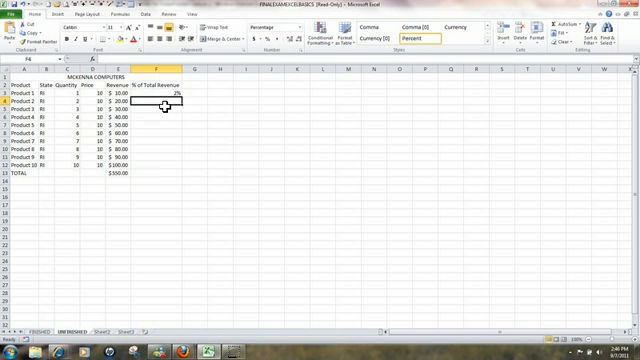
Fill the % of Total Revenue formula down for every product row.
click(172, 96)
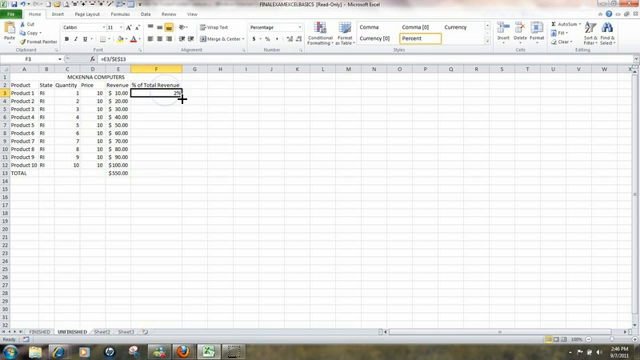
drag(180, 100, 166, 162)
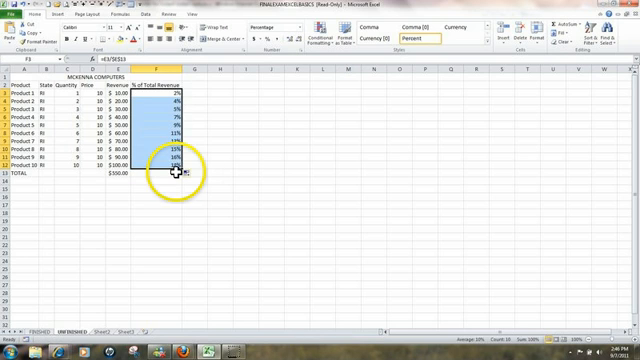
click(170, 156)
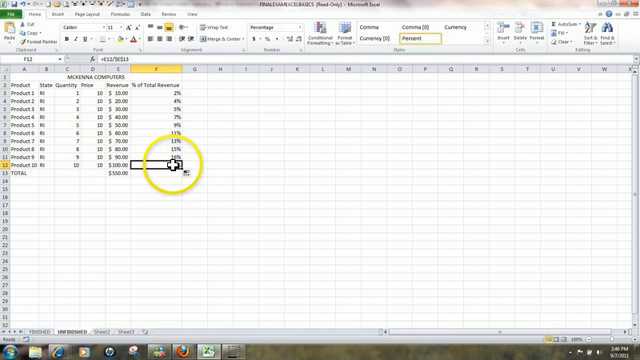
double_click(160, 162)
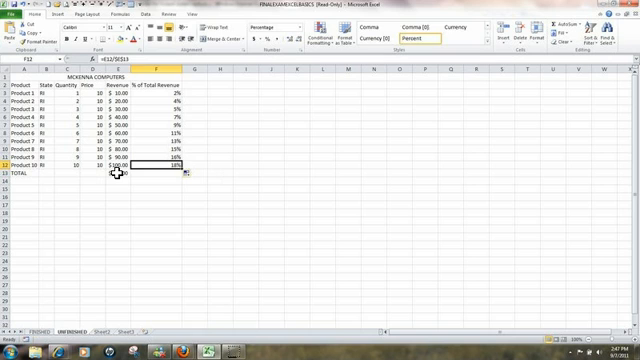
Add the total of the percentages in the TOTAL row.
click(112, 172)
text(=SUM(E3:E12))
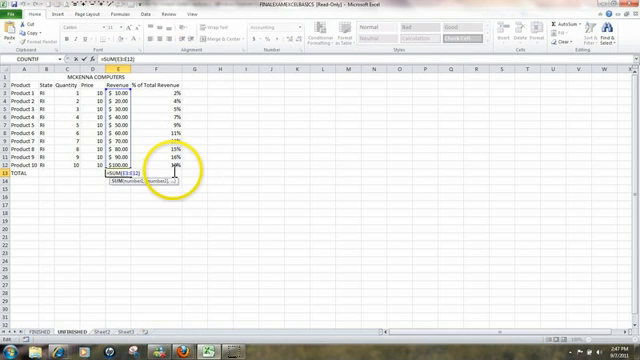
key(Return)
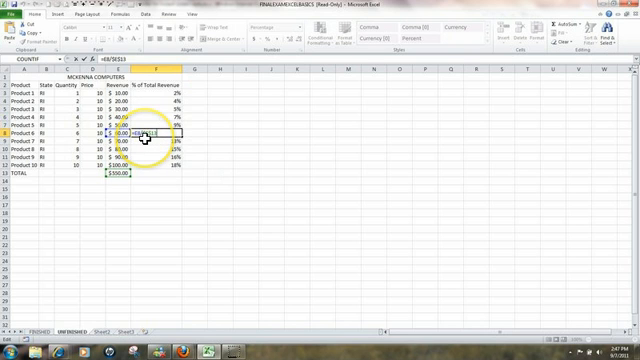
mouse_move(148, 148)
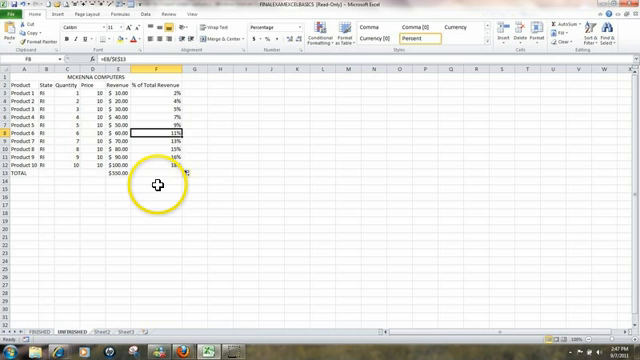
mouse_move(124, 210)
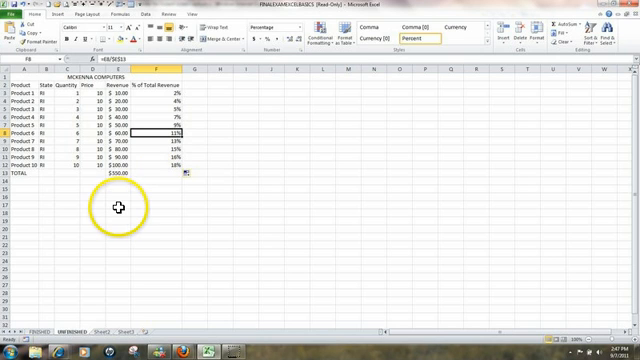
mouse_move(146, 184)
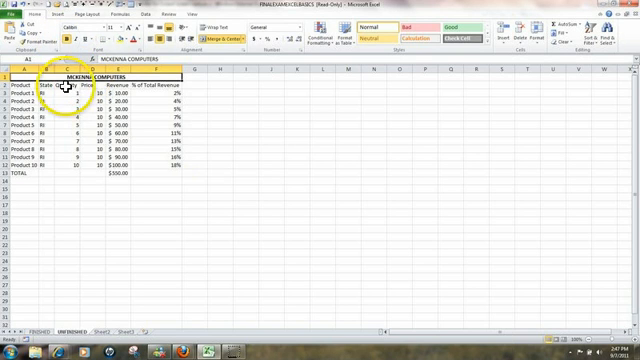
Bold the header row Product, State, Quantity, Price, Revenue, % of Total Revenue.
click(18, 88)
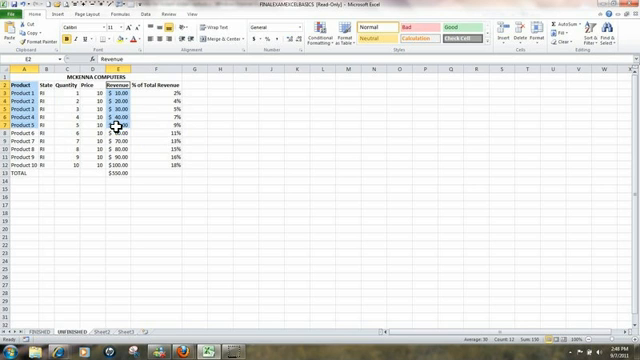
mouse_move(58, 24)
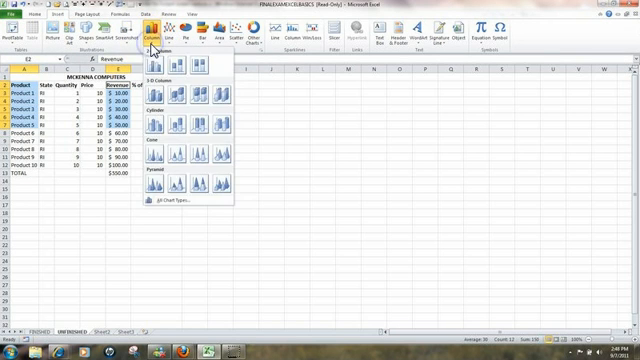
mouse_move(156, 78)
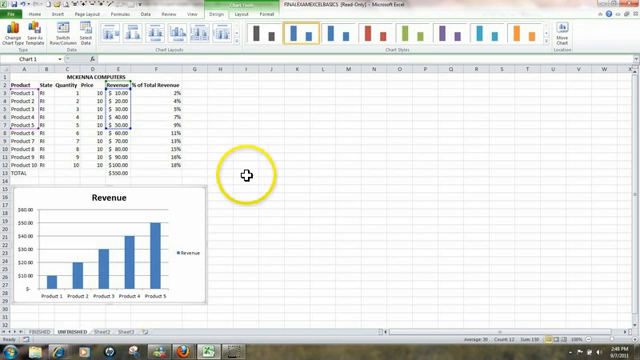
mouse_move(238, 152)
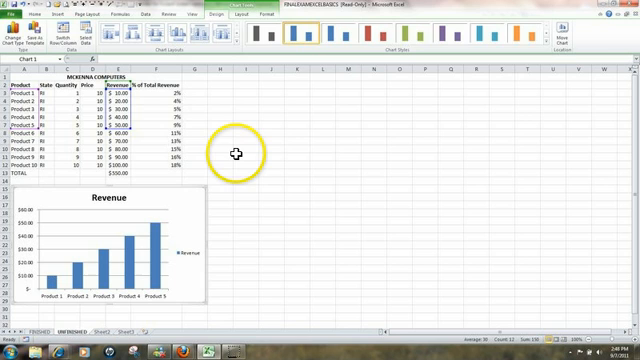
Deselect the Revenue column chart placed beneath the sales table.
click(238, 152)
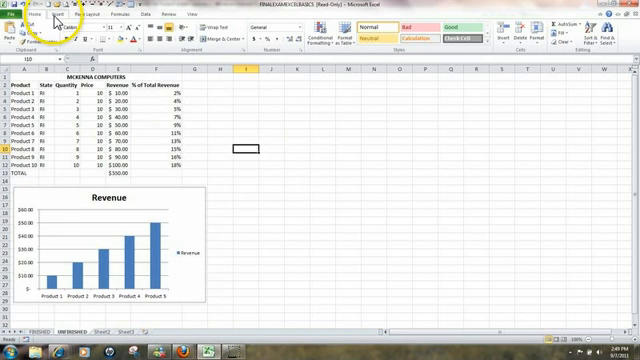
Insert the page number into the left section of the page header.
click(84, 16)
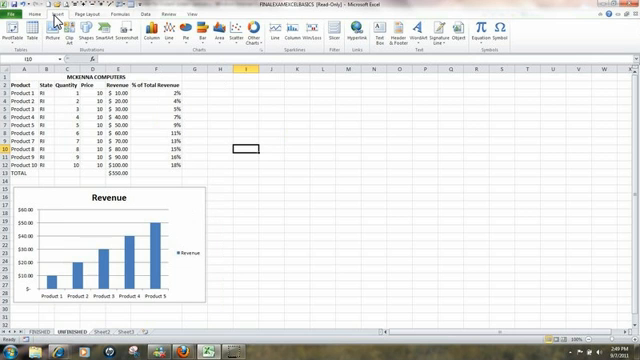
mouse_move(190, 68)
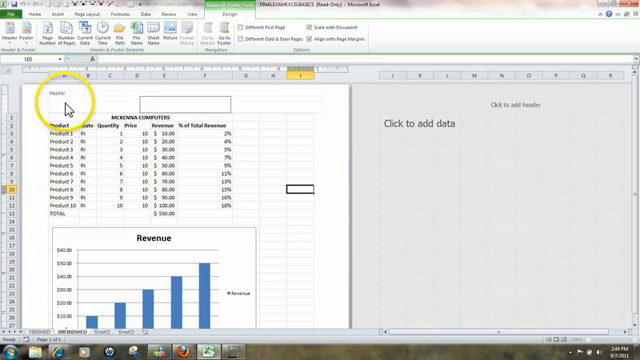
click(58, 104)
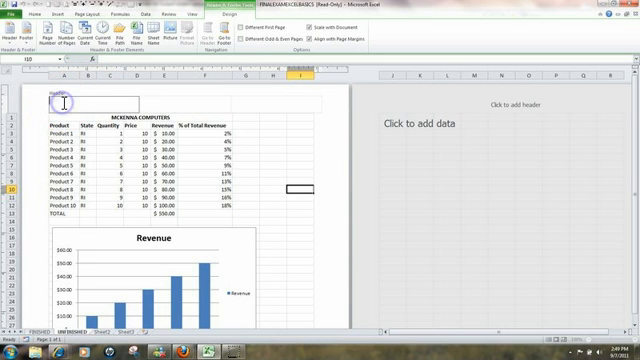
click(48, 32)
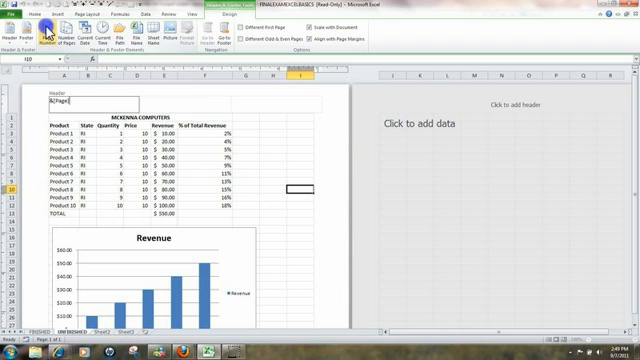
mouse_move(174, 104)
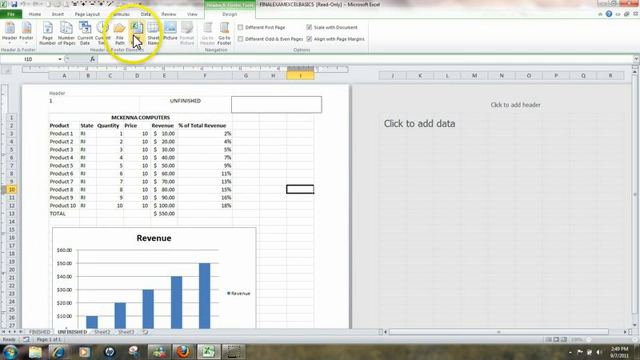
mouse_move(128, 28)
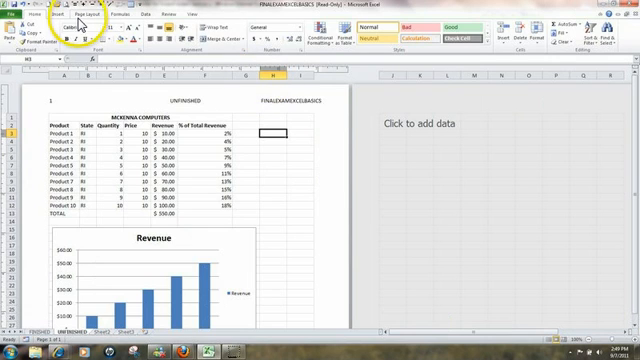
Set the page margins to Narrow from the Page Layout options.
click(96, 12)
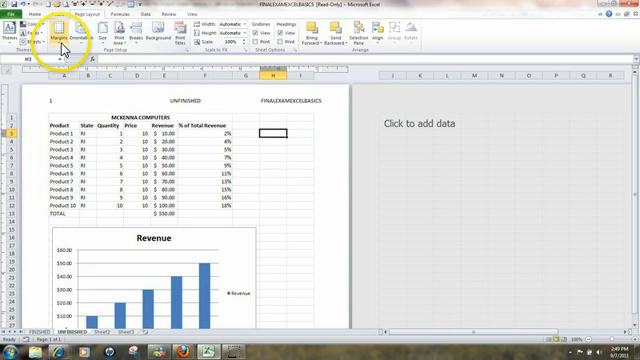
click(56, 36)
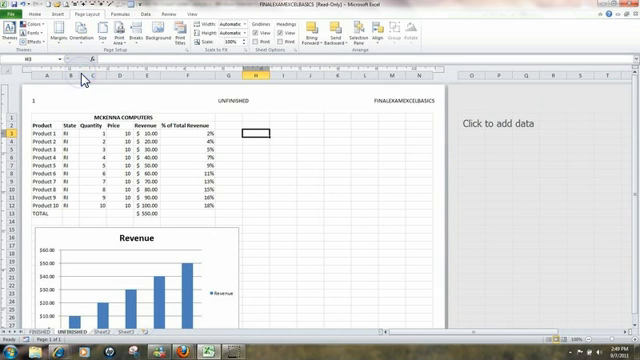
mouse_move(360, 160)
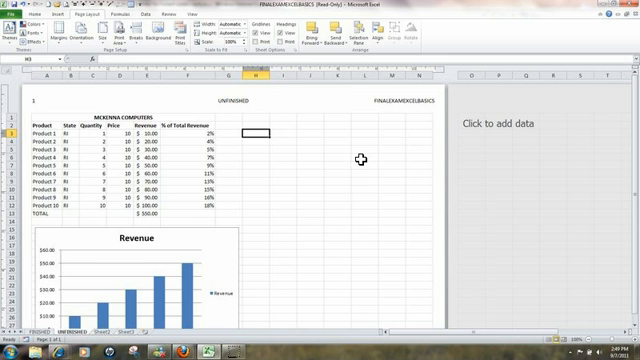
scroll(down, 3)
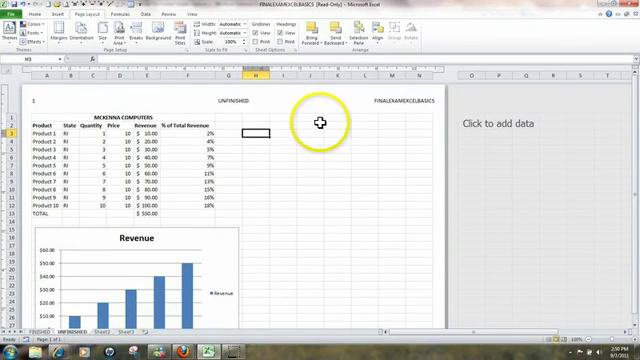
mouse_move(16, 18)
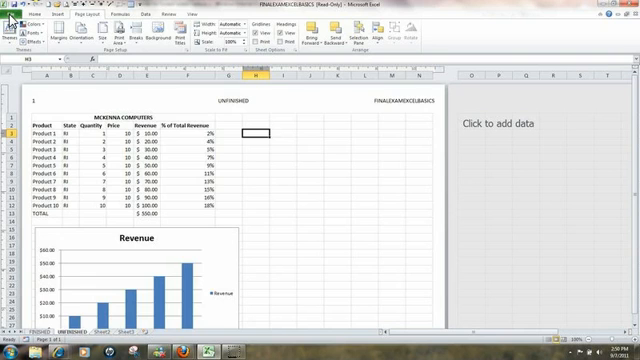
Go to the File area to reach the print preview of the finished sheet.
click(18, 16)
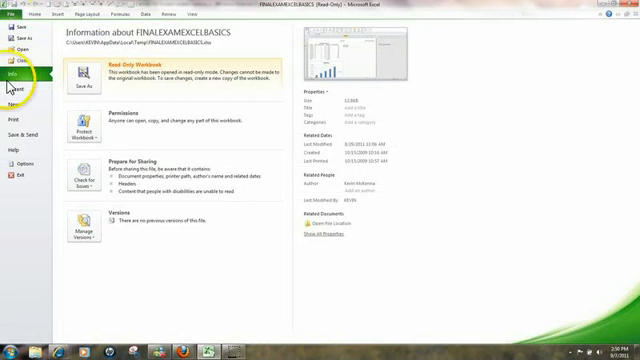
mouse_move(22, 128)
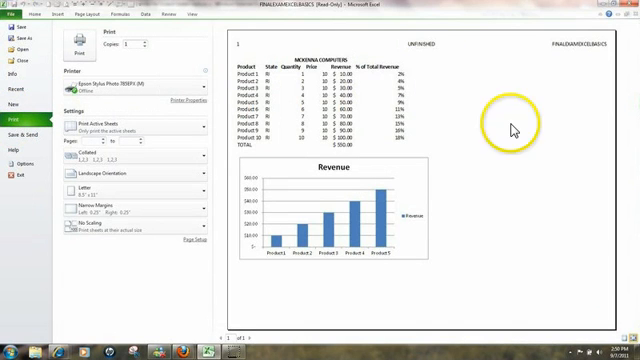
mouse_move(560, 100)
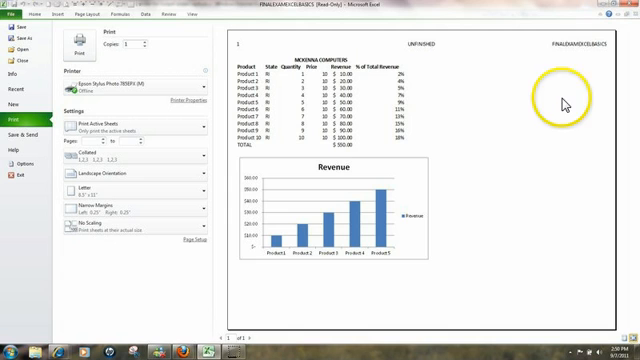